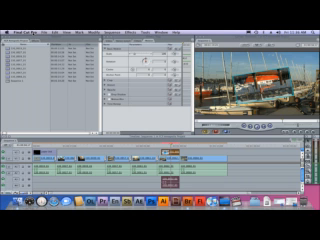
Start importing the Final Cut Pro XML from the File menu, reaching the missing-media prompt.
left_click(28, 8)
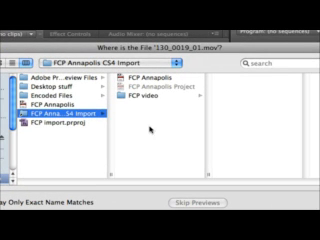
left_click(144, 96)
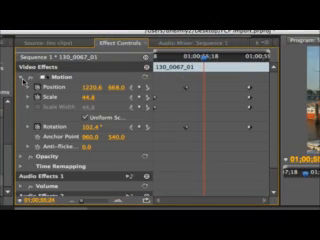
mouse_move(224, 152)
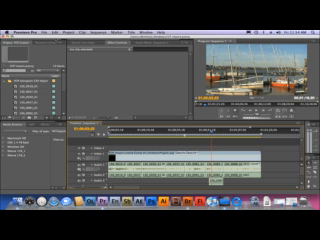
Begin exporting the imported sequence through File > Export.
left_click(28, 12)
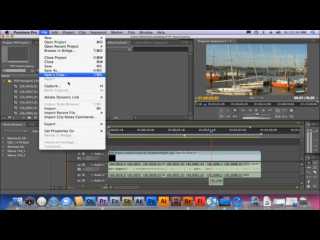